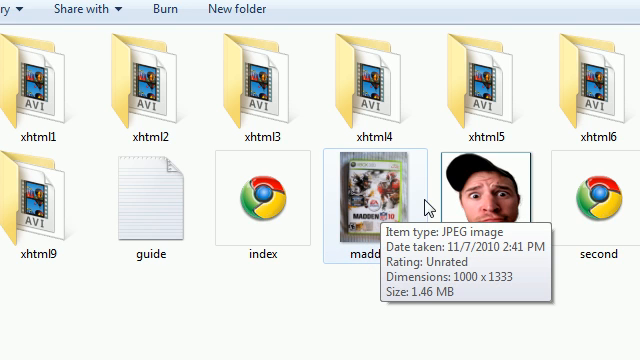
mouse_move(384, 200)
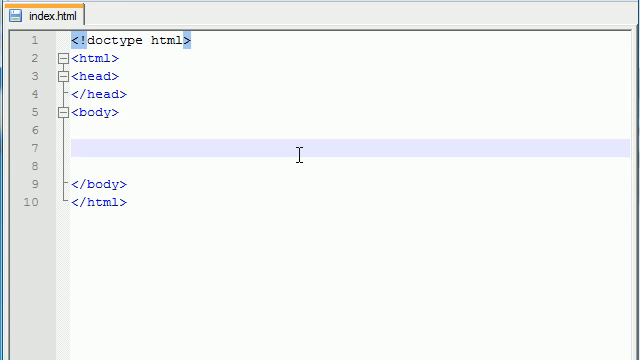
Write <img src="madden1.jpg" /> on the empty line inside the body.
text(<>)
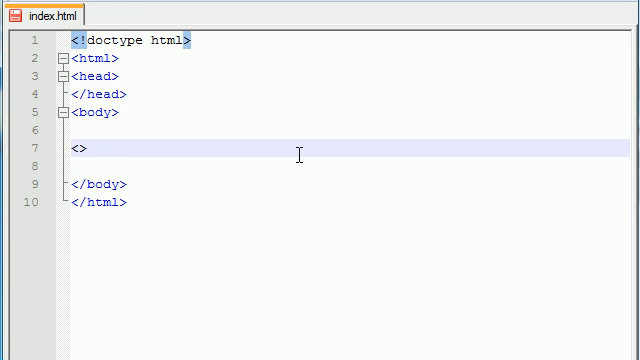
text(img)
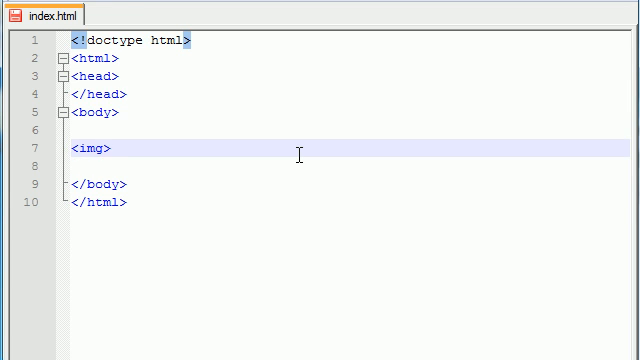
text(/>)
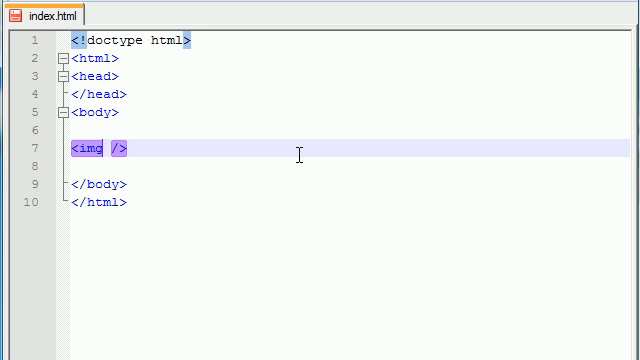
text(src="madden1.j)
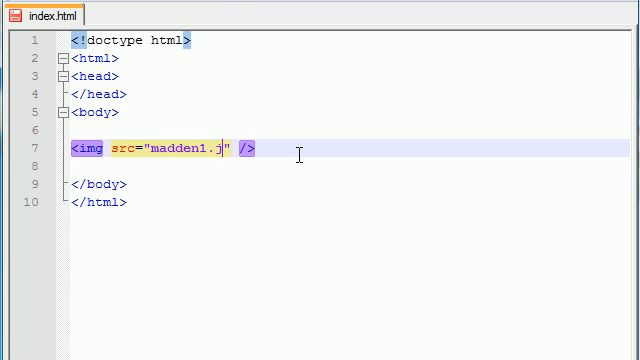
text(pg)
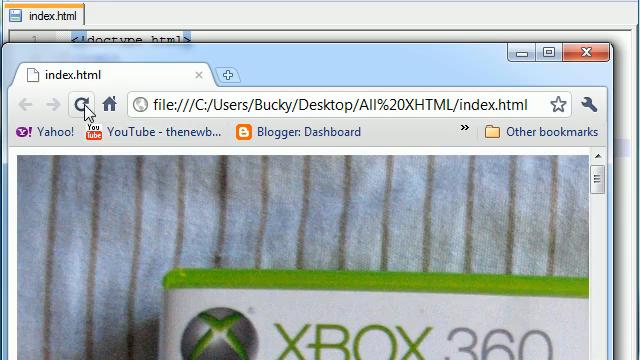
Scroll through the oversized full-size Madden cover rendered in Chrome.
scroll(down, 3)
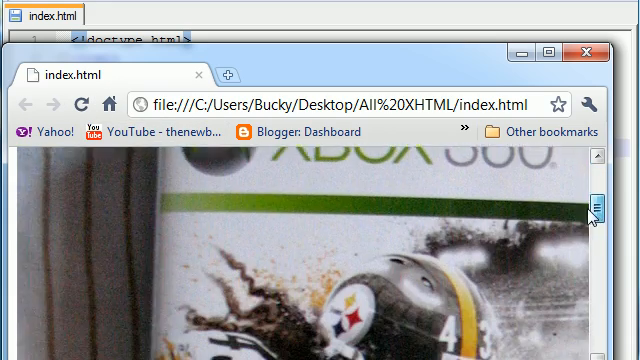
scroll(down, 3)
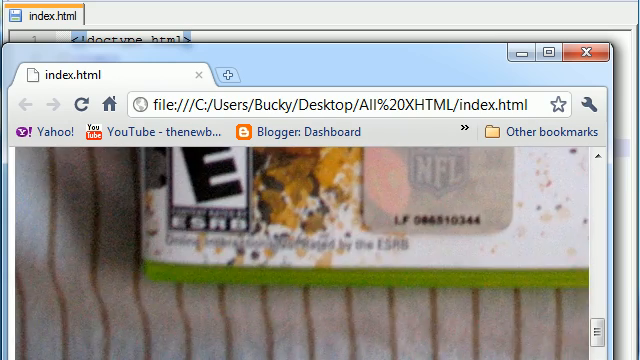
scroll(up, 3)
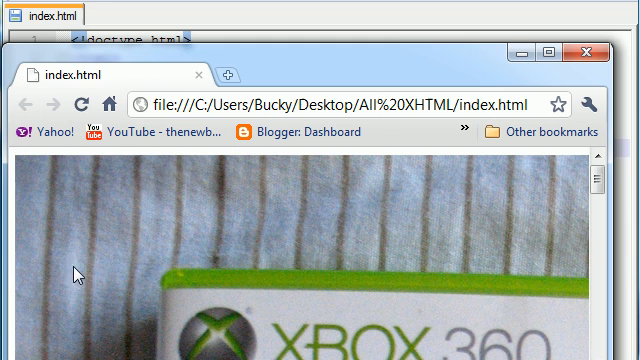
mouse_move(310, 76)
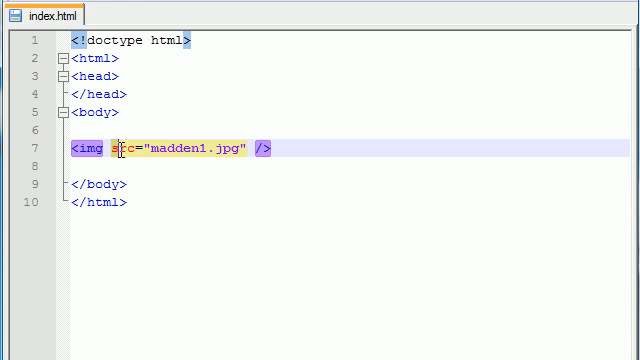
Add height="150" to the madden1.jpg img tag after the src attribute.
double_click(122, 148)
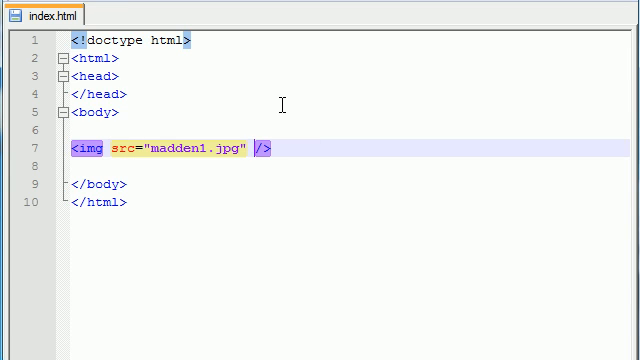
text(height=")
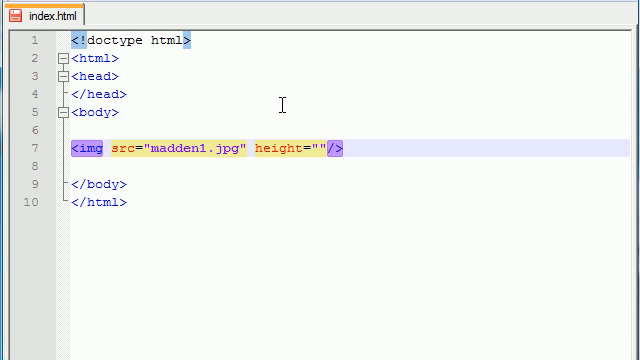
text(150)
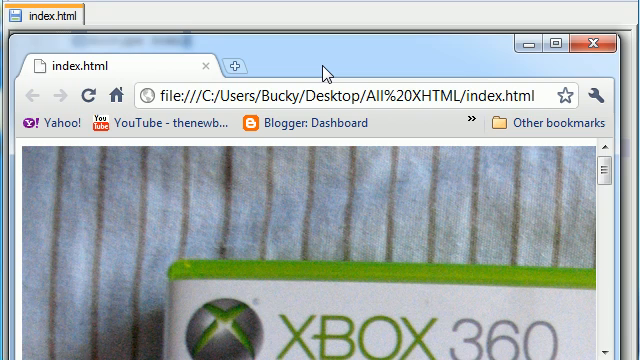
mouse_move(224, 88)
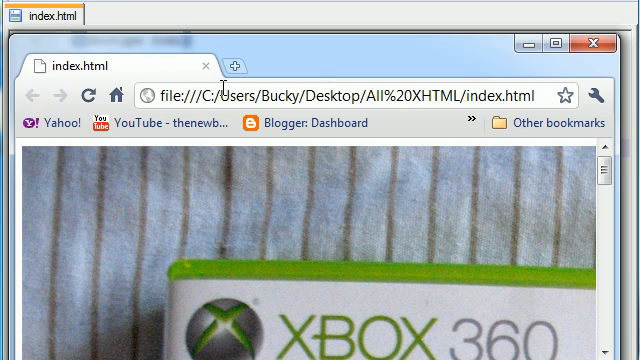
Reload index.html so the Madden 10 cover shows as a small thumbnail.
click(88, 94)
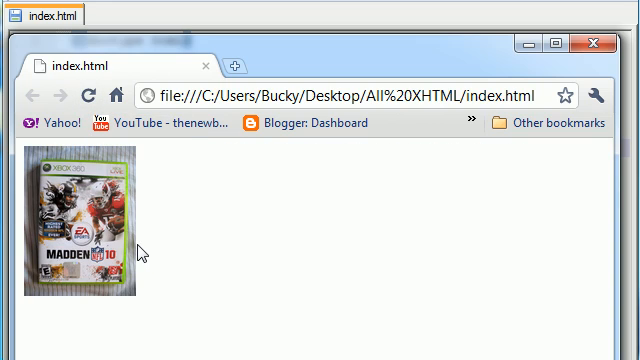
mouse_move(300, 70)
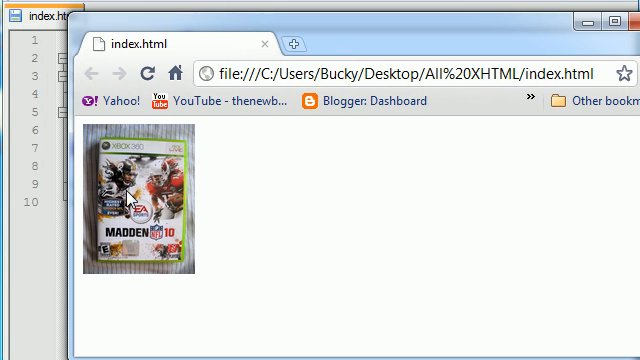
mouse_move(196, 278)
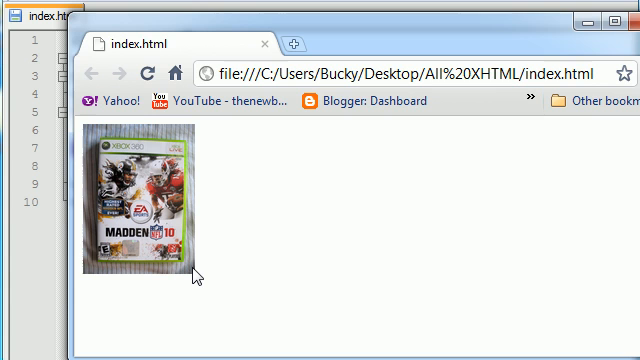
mouse_move(384, 48)
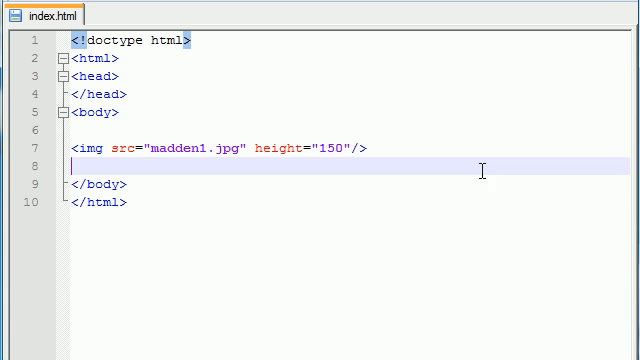
mouse_move(418, 160)
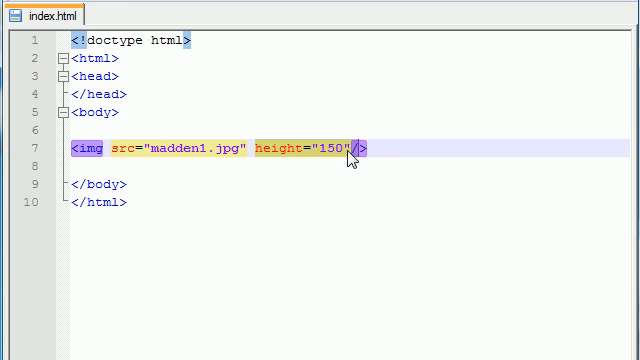
Review the height attribute in the editor and return to Chrome's small cover.
click(370, 148)
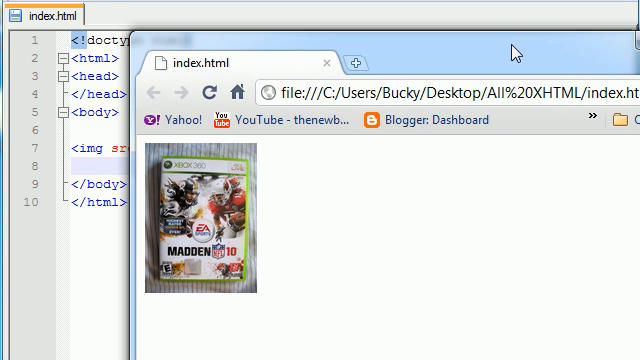
mouse_move(512, 52)
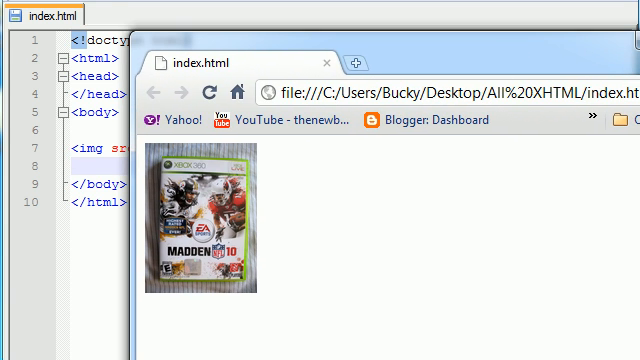